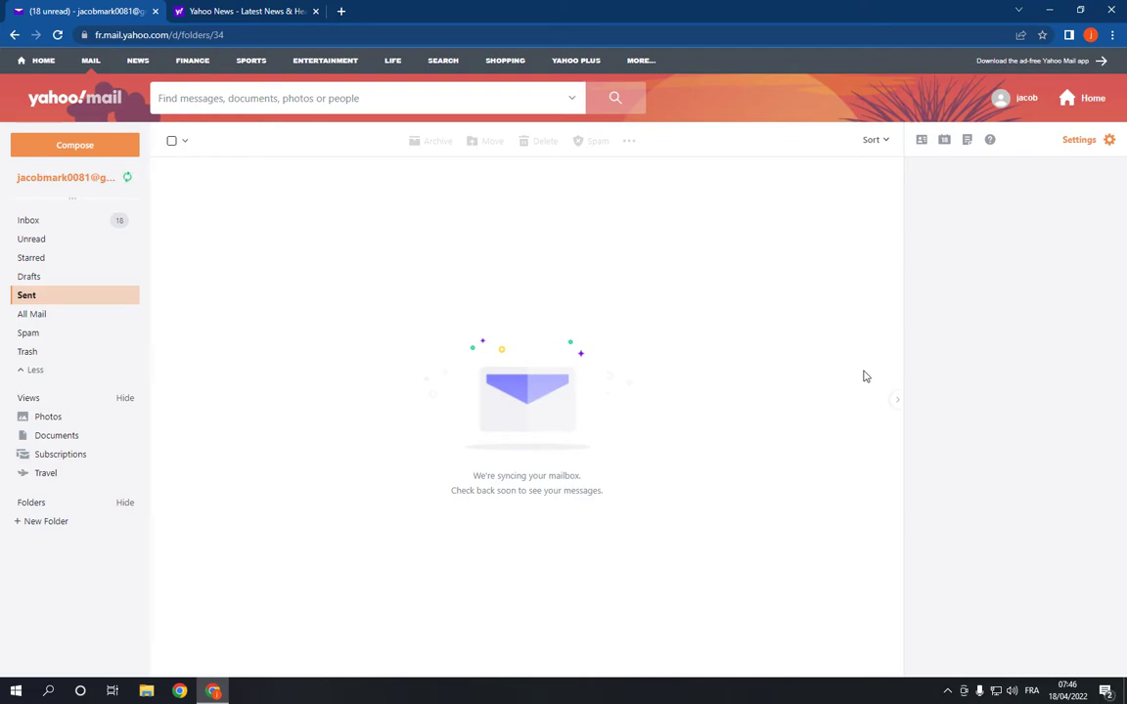
pyautogui.moveTo(356, 188)
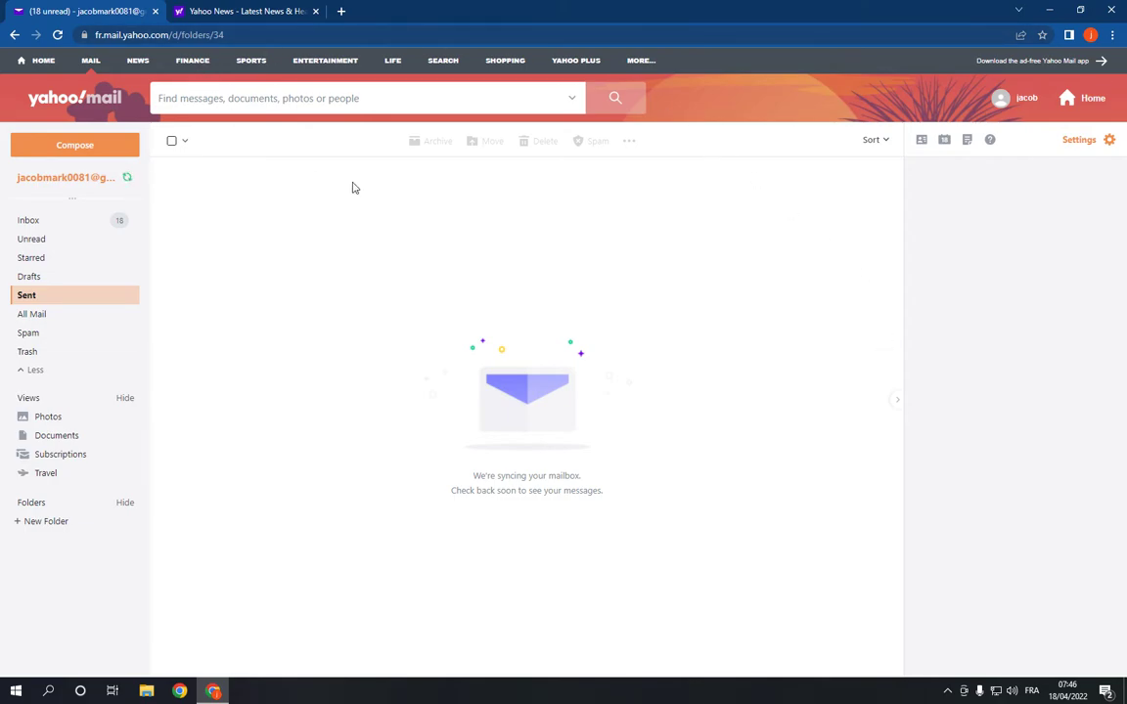
pyautogui.moveTo(1093, 151)
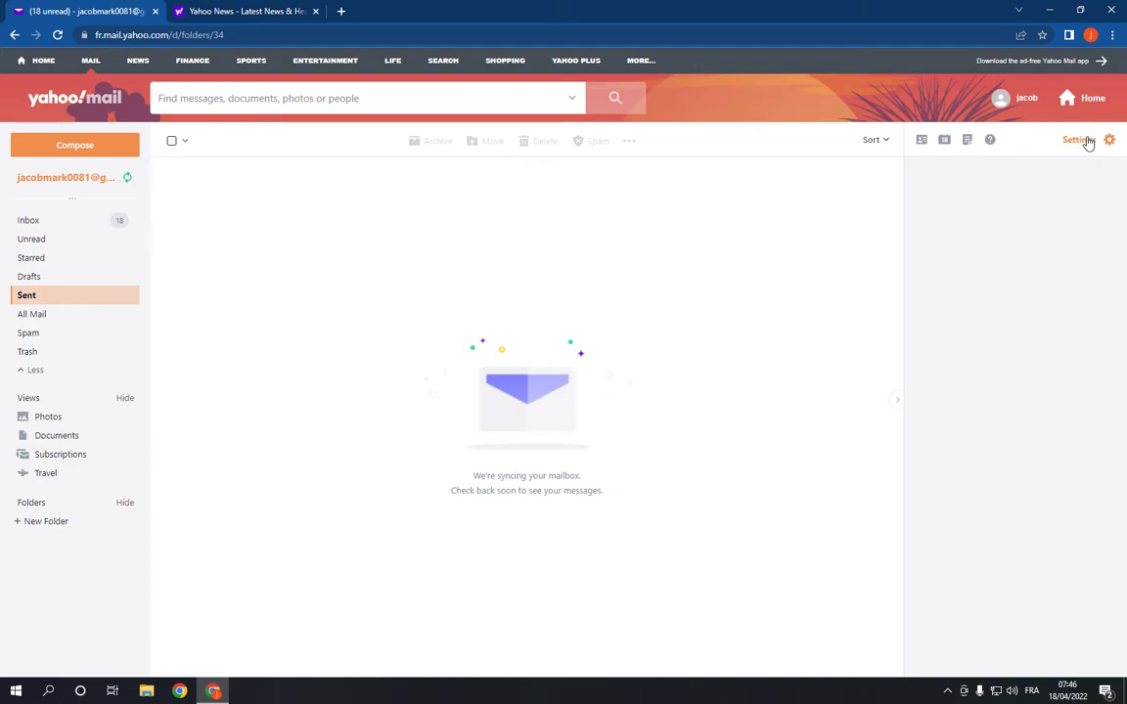
# Bring up the quick settings panel for theme, layout and inbox spacing
pyautogui.click(1109, 141)
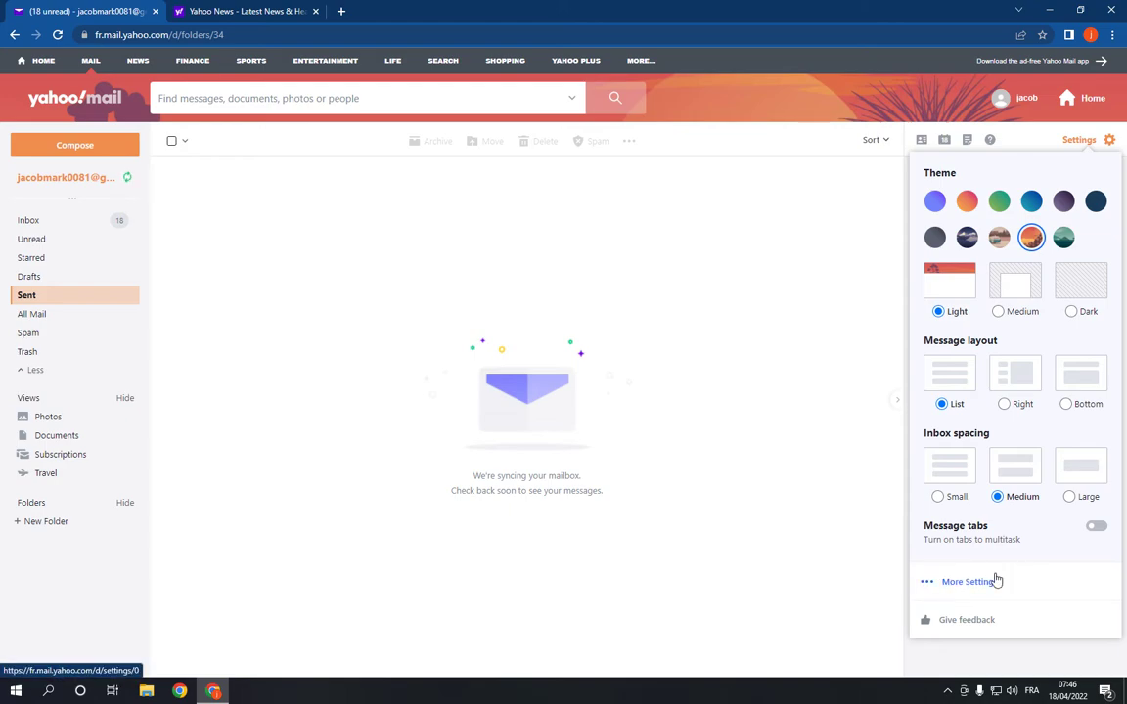
# Go to More Settings, landing on the Personalize inbox section
pyautogui.click(966, 581)
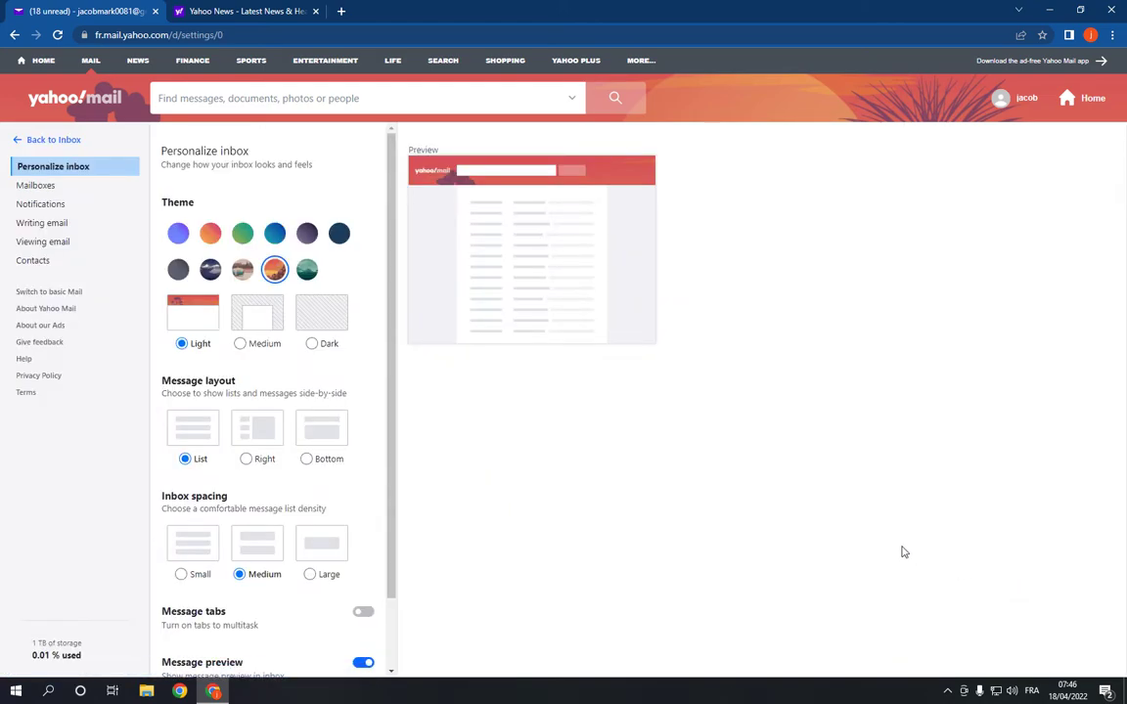
pyautogui.moveTo(875, 540)
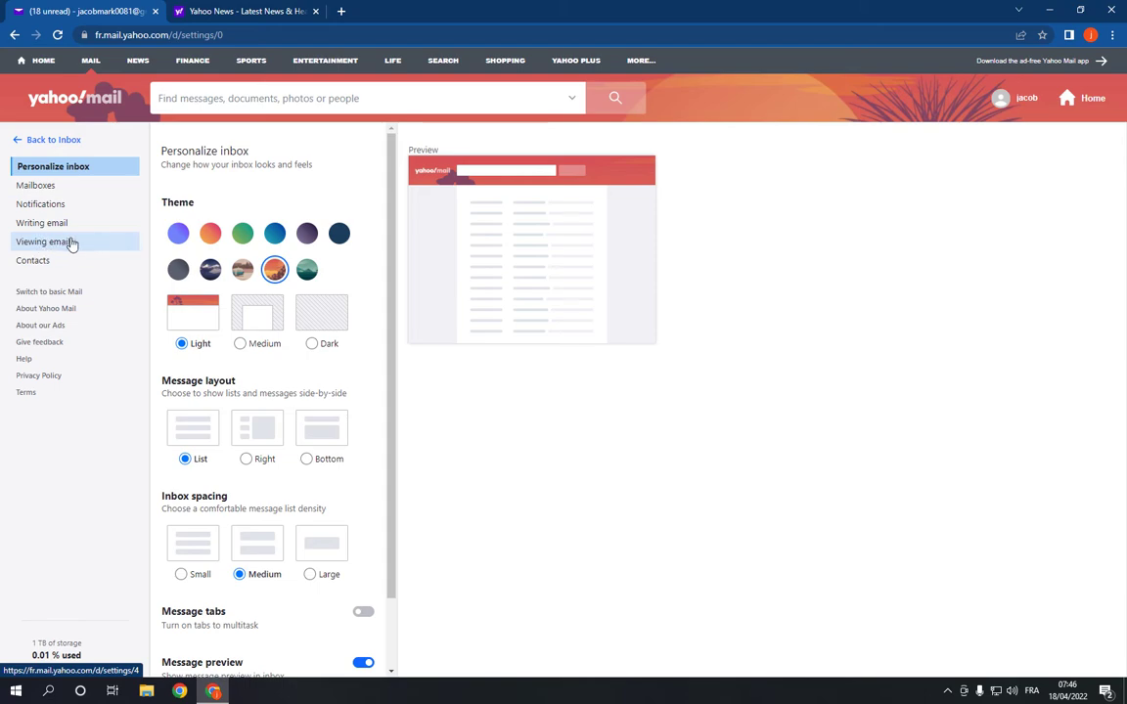
# In Viewing email settings, switch Group by conversation off and then back on
pyautogui.click(47, 242)
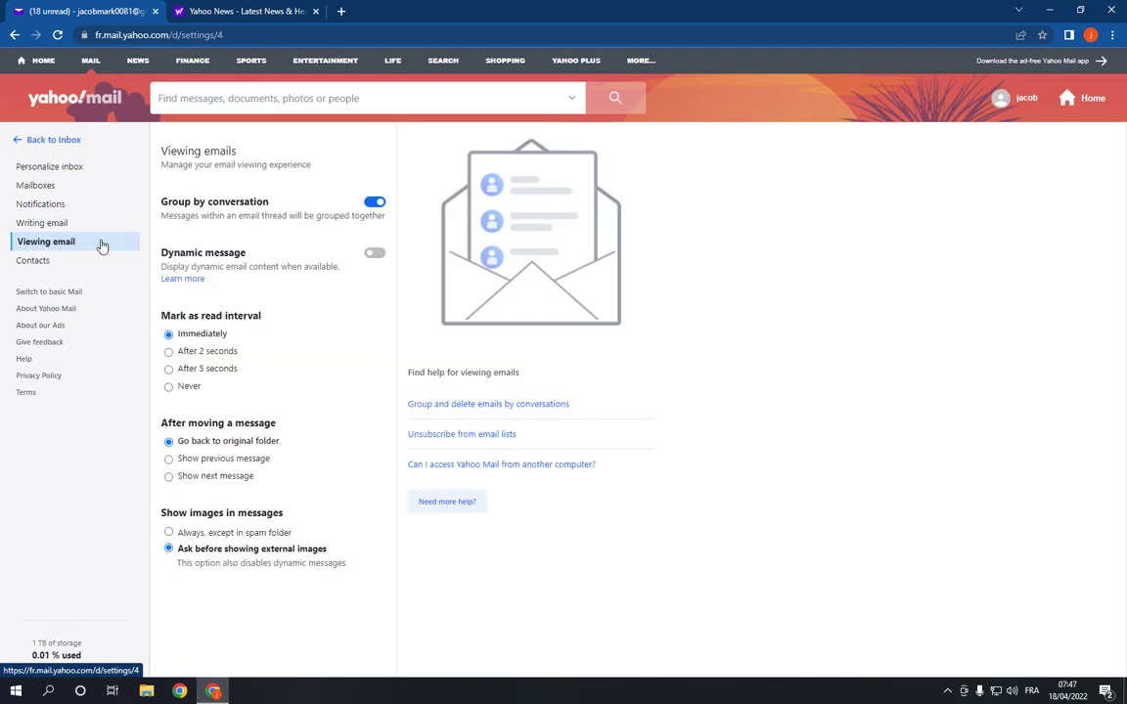
pyautogui.moveTo(94, 243)
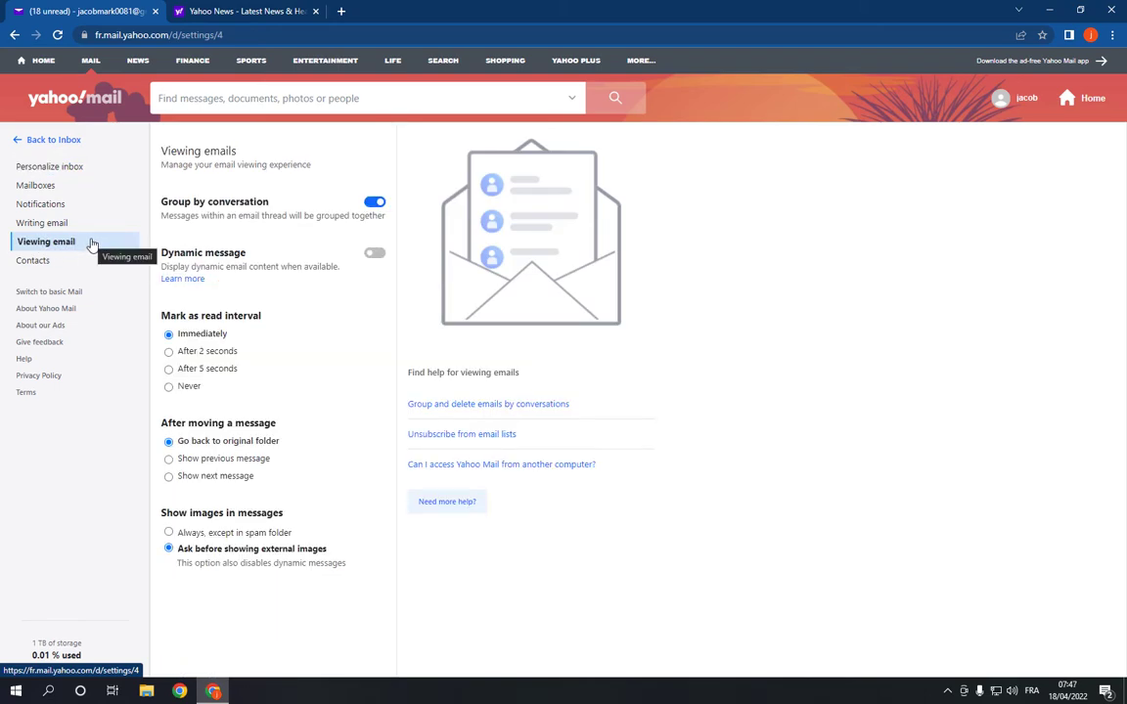
pyautogui.moveTo(173, 215)
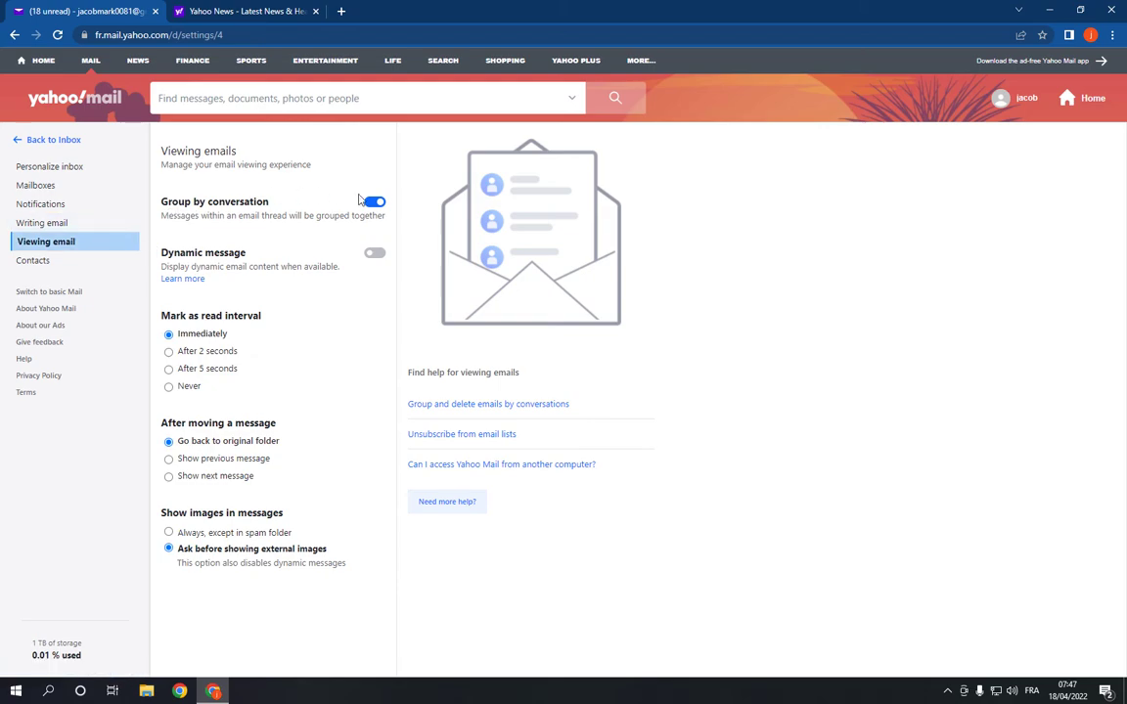
pyautogui.click(376, 202)
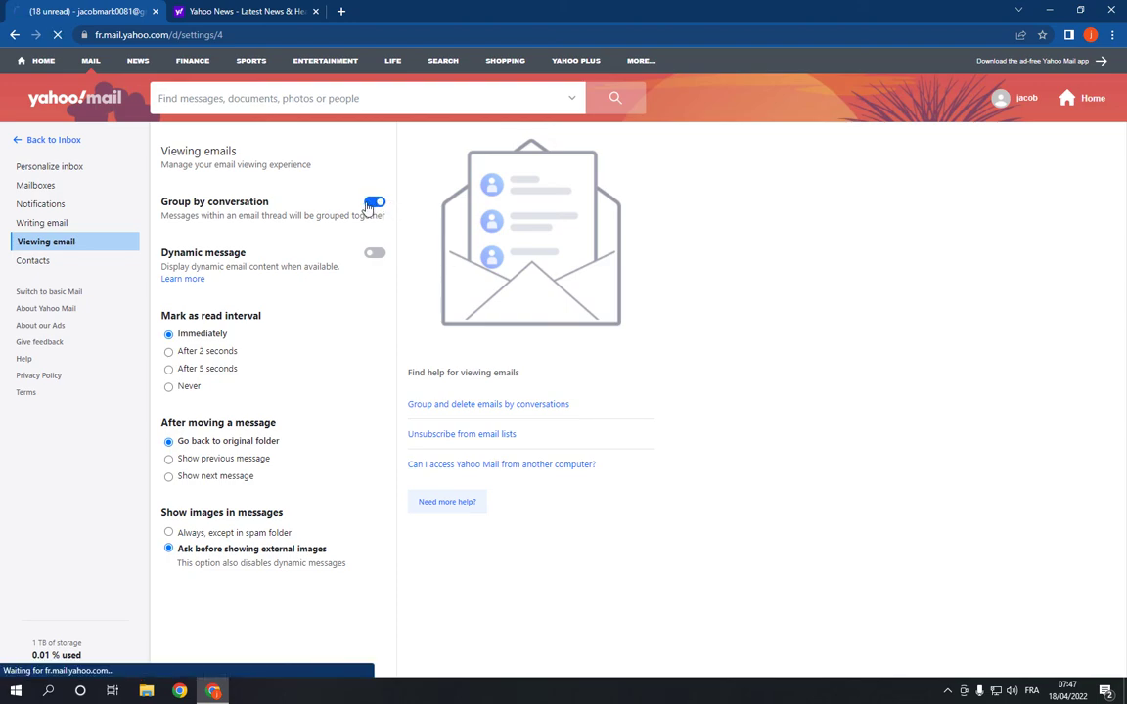
pyautogui.click(375, 202)
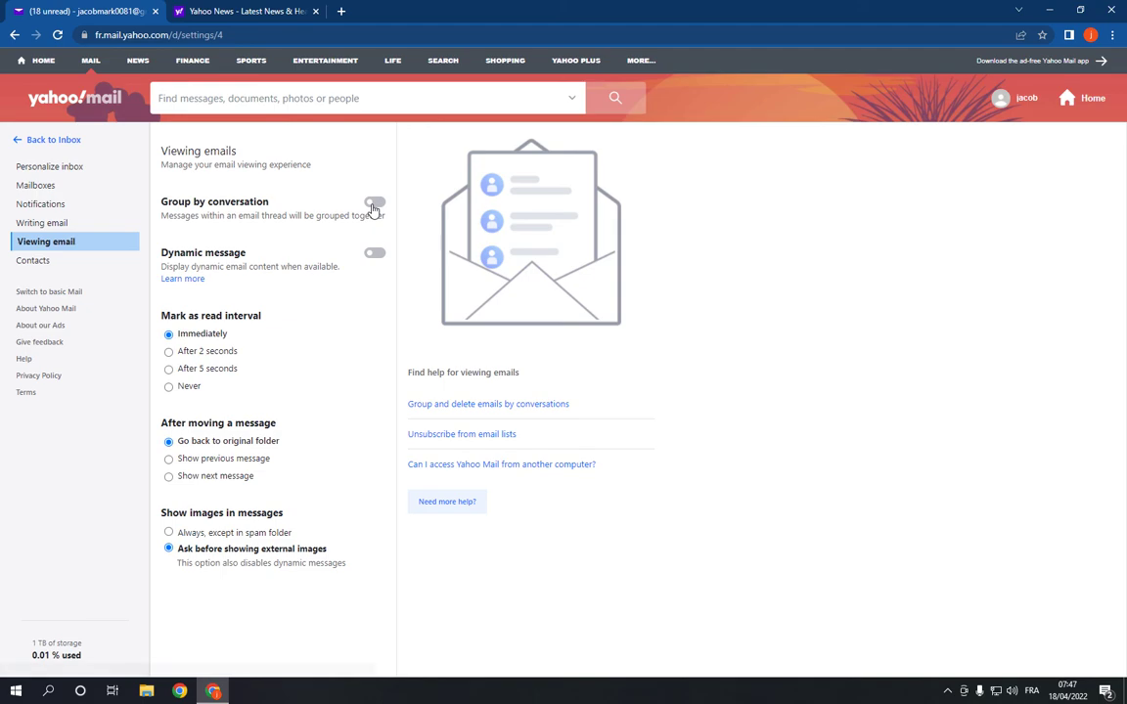
pyautogui.click(376, 202)
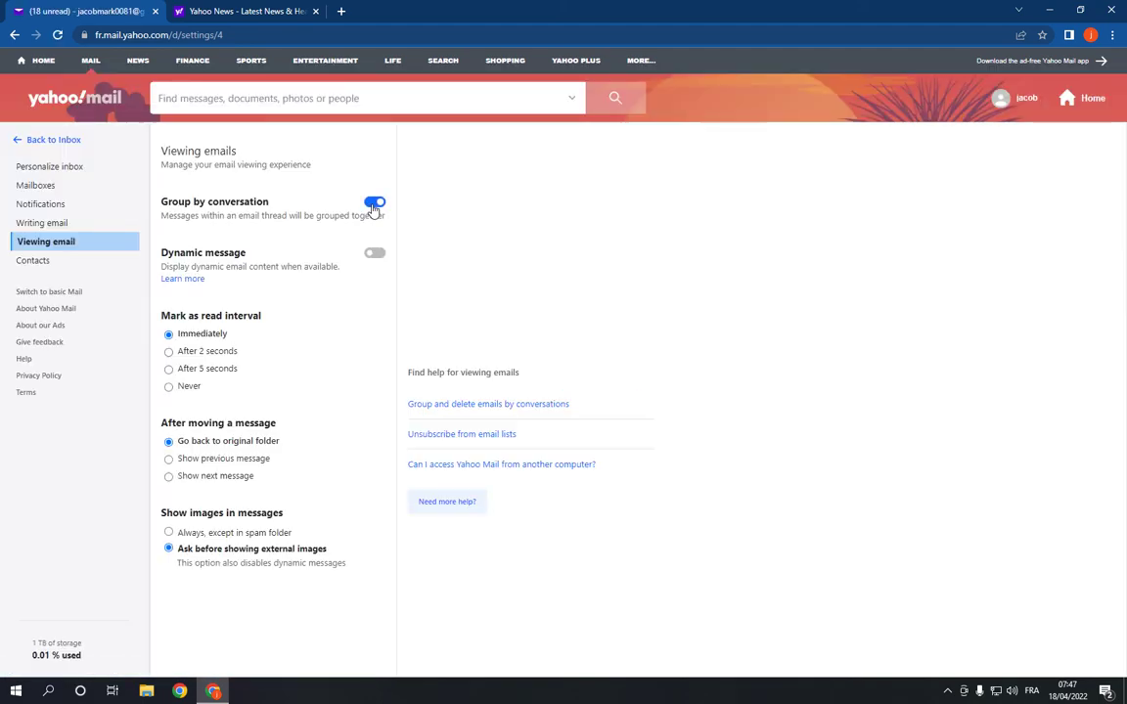